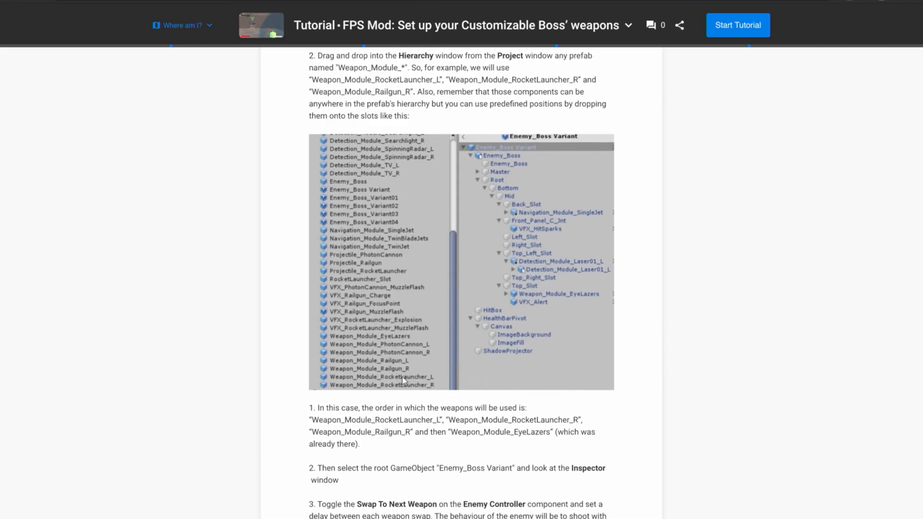
Step: Scroll down through the FPS Mod customizable boss weapons tutorial content
scroll("down", 3)
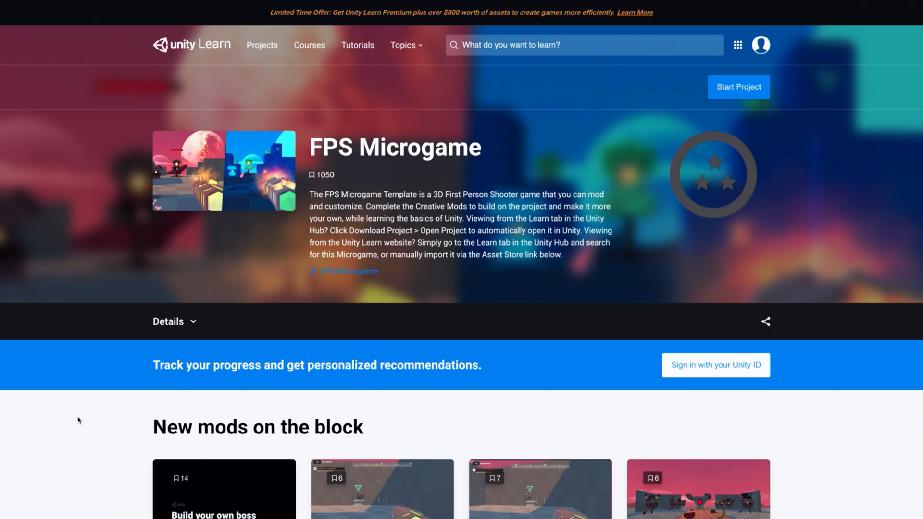
Step: Scroll past the Microgames, community and 'Get inspired' sections, then switch to the YouTube playlist tab
scroll("down", 3)
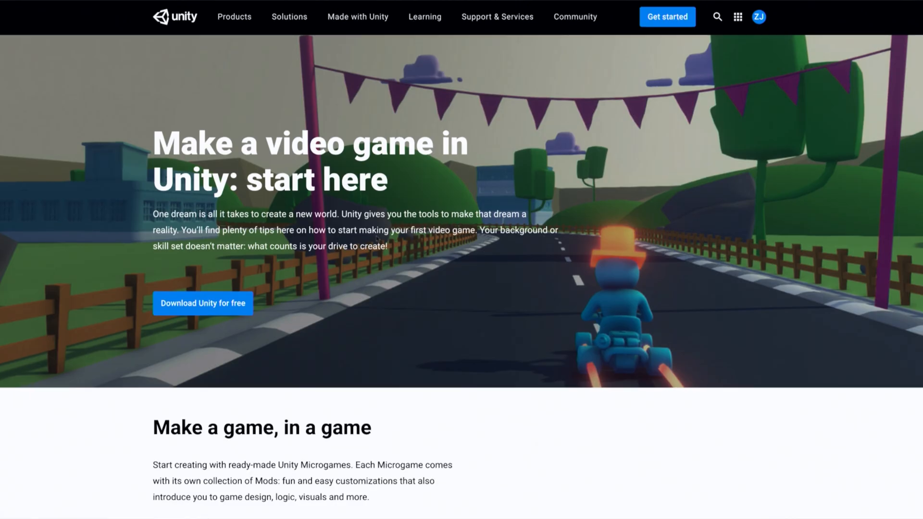
scroll("down", 3)
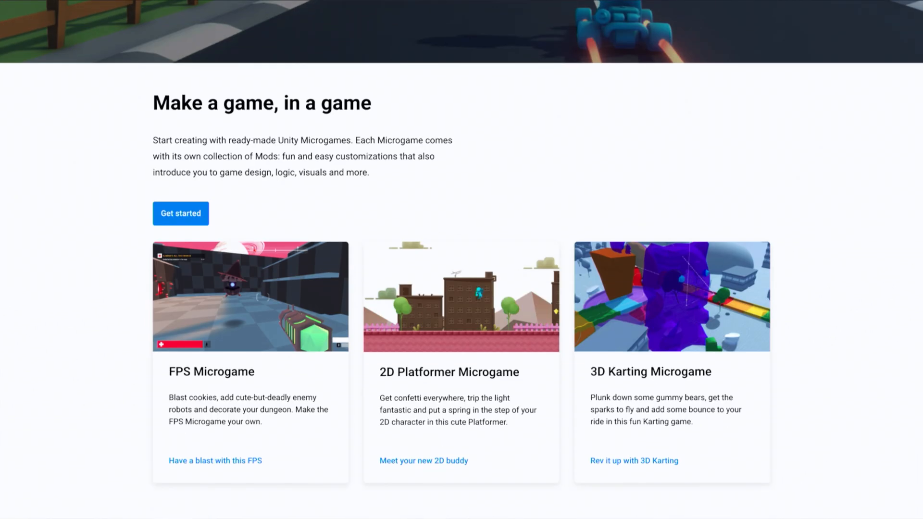
scroll("down", 3)
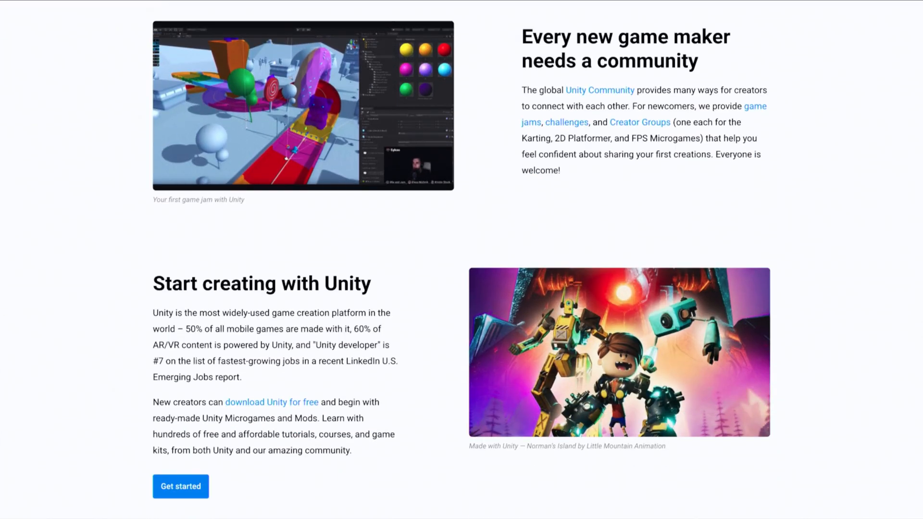
scroll("down", 3)
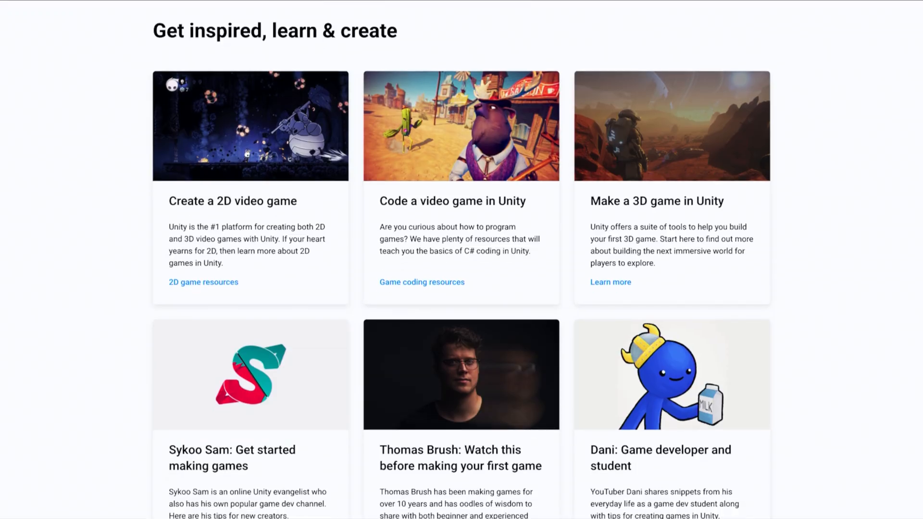
left_click(789, 20)
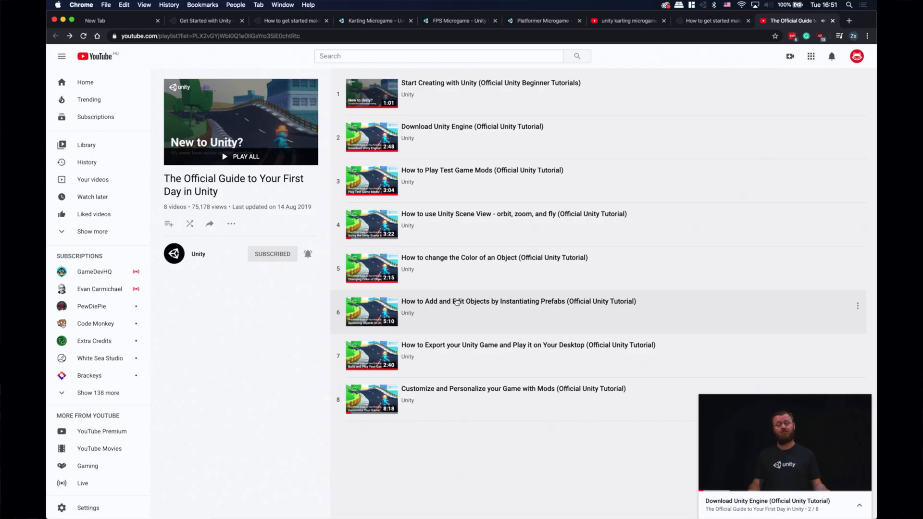
Step: Select a video in the 'Official Guide to Your First Day in Unity' playlist
left_click(519, 301)
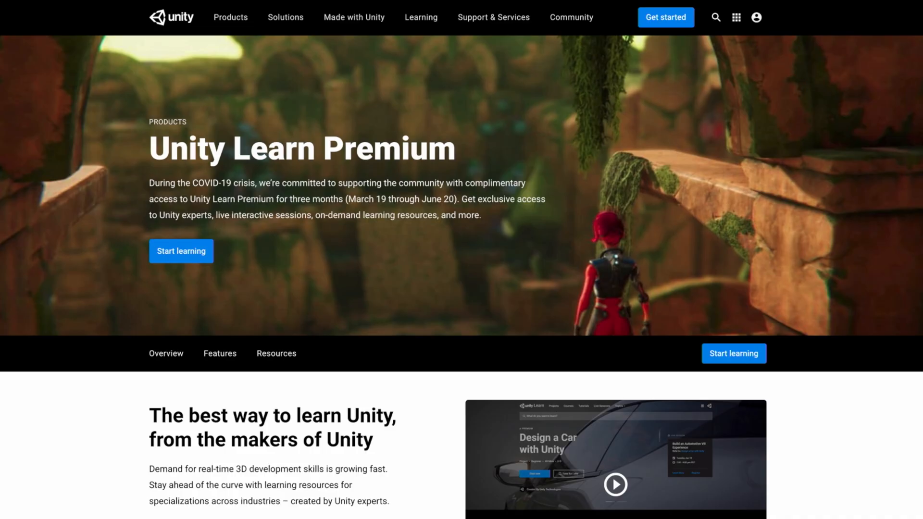
Step: Scroll to the Premium resources section, start learning, and browse the dashboard's recommended projects and courses
scroll("down", 3)
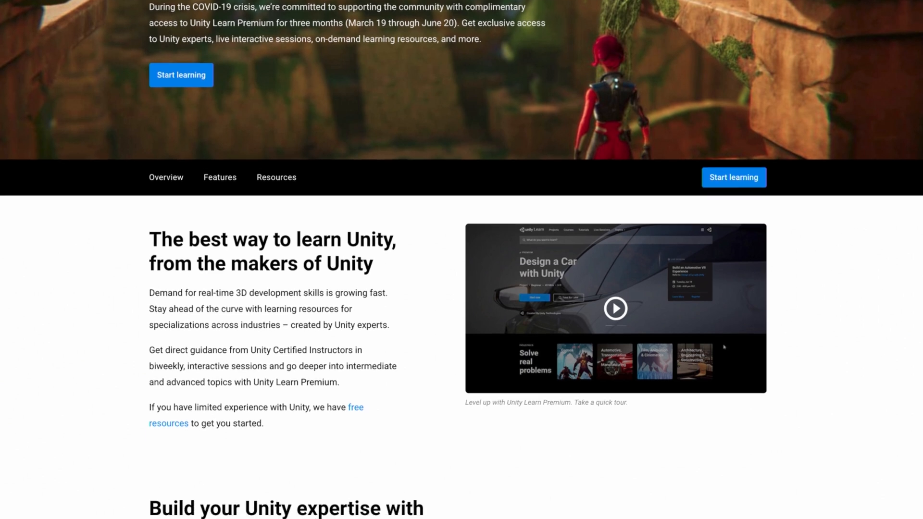
scroll("down", 3)
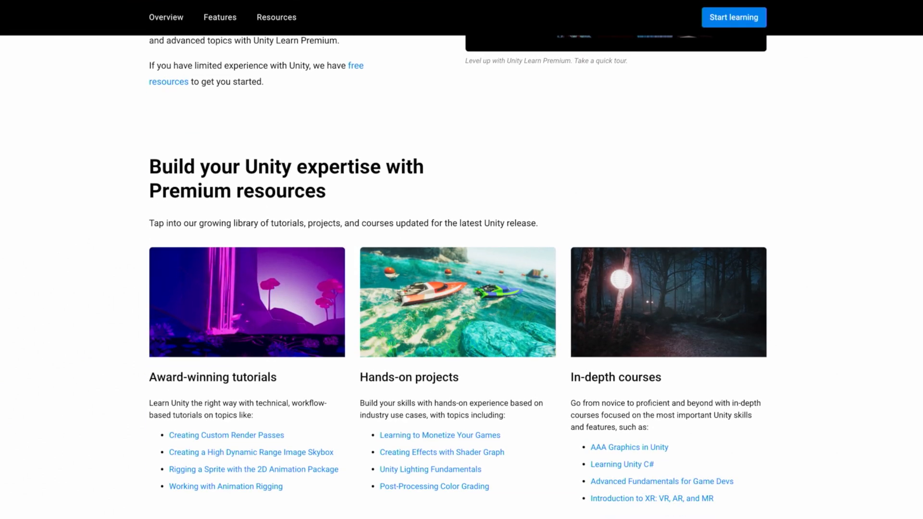
left_click(734, 18)
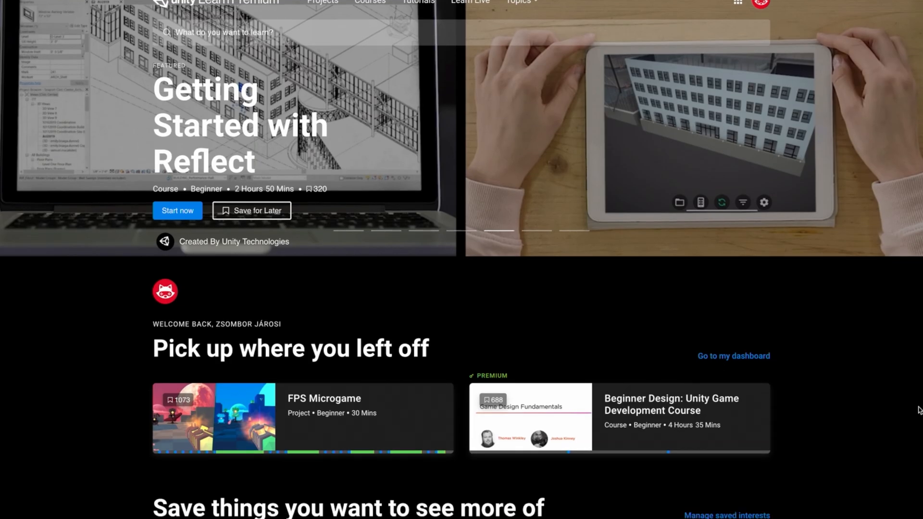
scroll("down", 3)
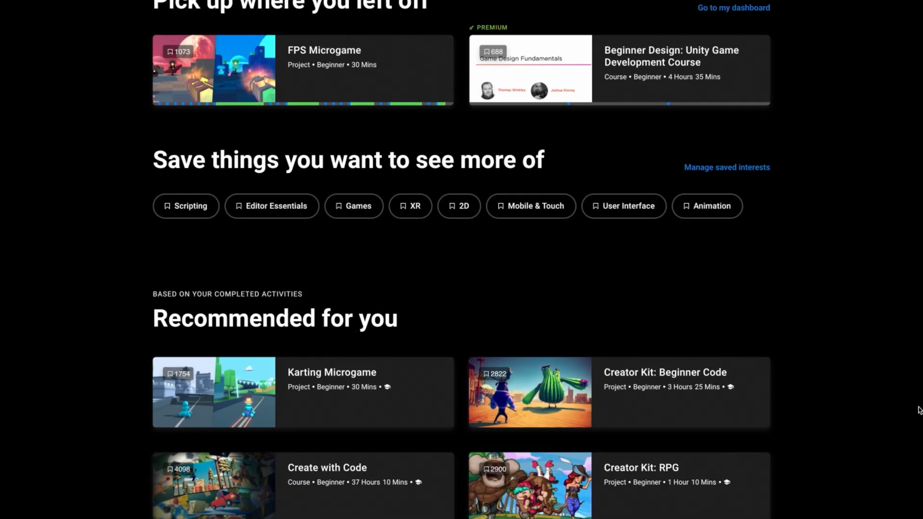
scroll("down", 3)
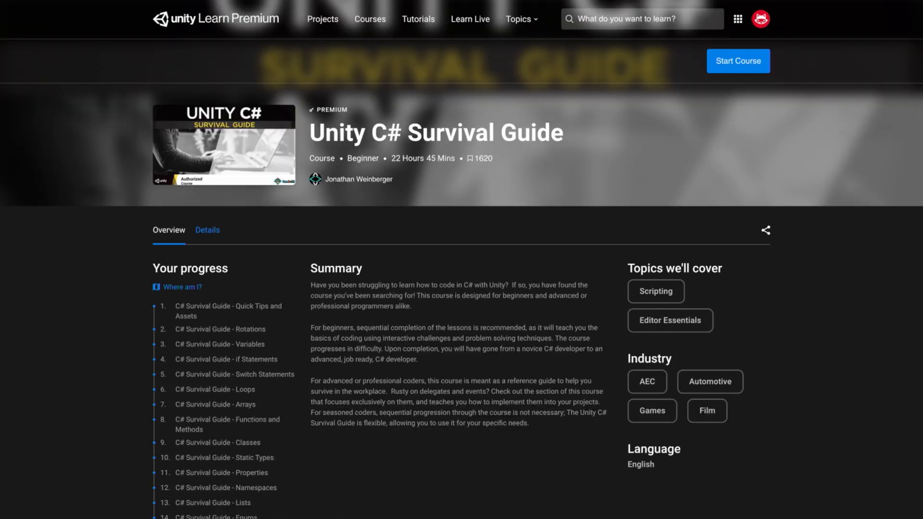
Step: Scroll the C# Survival Guide lesson list, then the Premium Tutorials and Courses catalogues
scroll("down", 3)
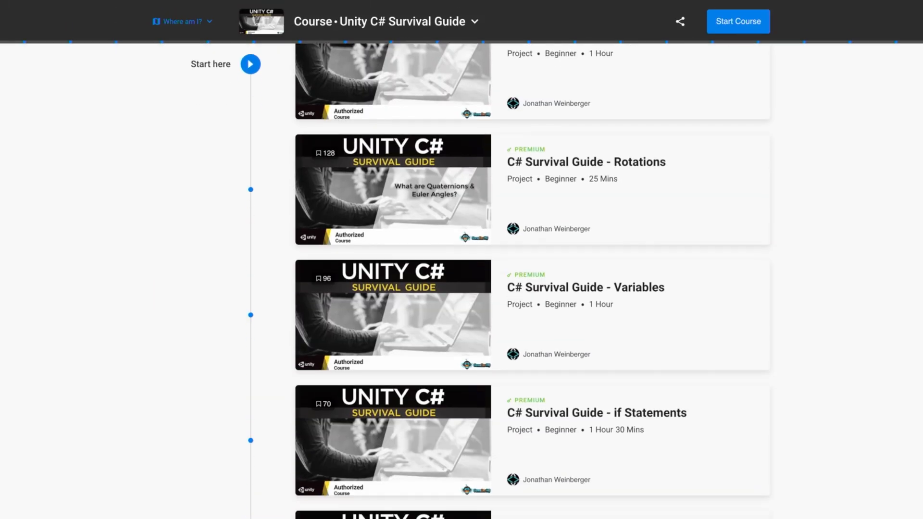
scroll("down", 3)
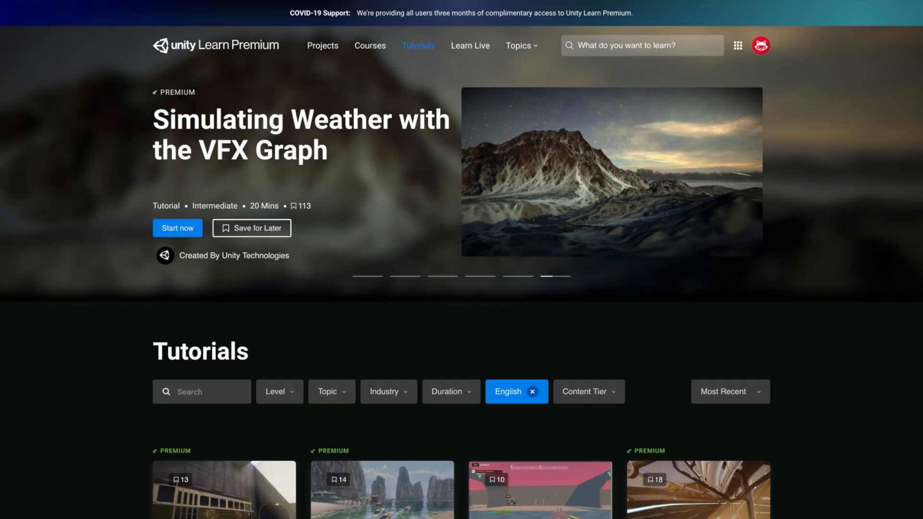
scroll("down", 3)
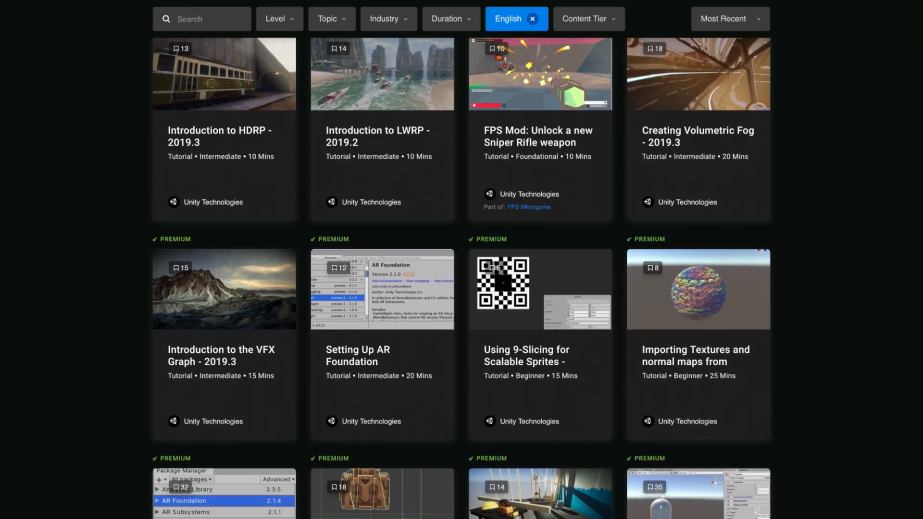
scroll("down", 3)
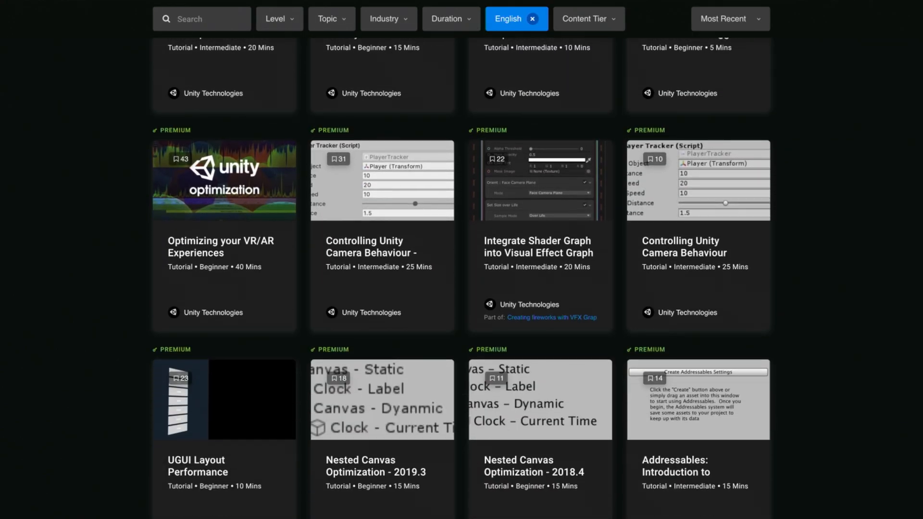
scroll("up", 3)
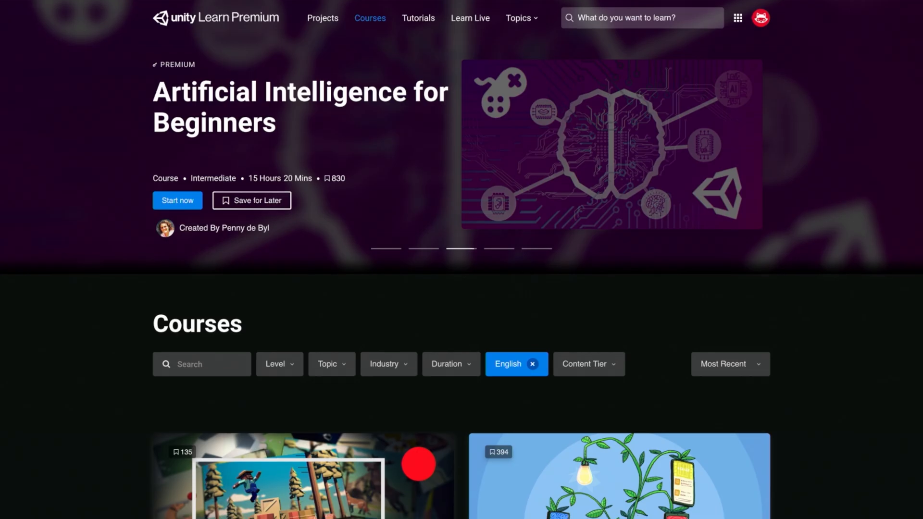
scroll("down", 3)
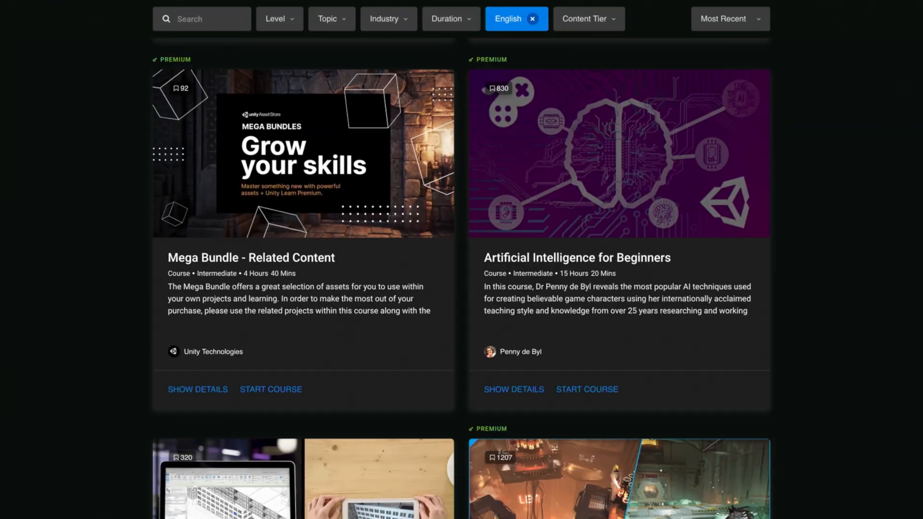